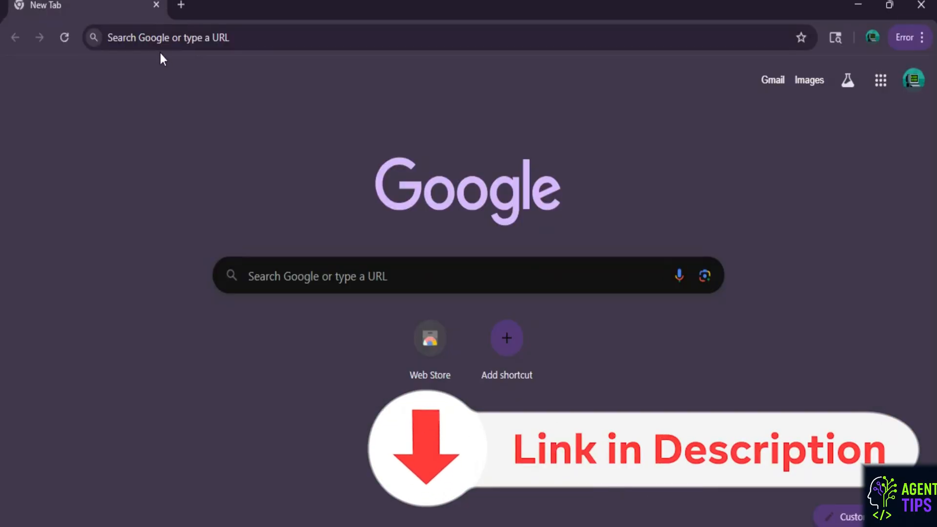
Step: Search Chrome for 'warp' and open the warp.dev home page
click(167, 37)
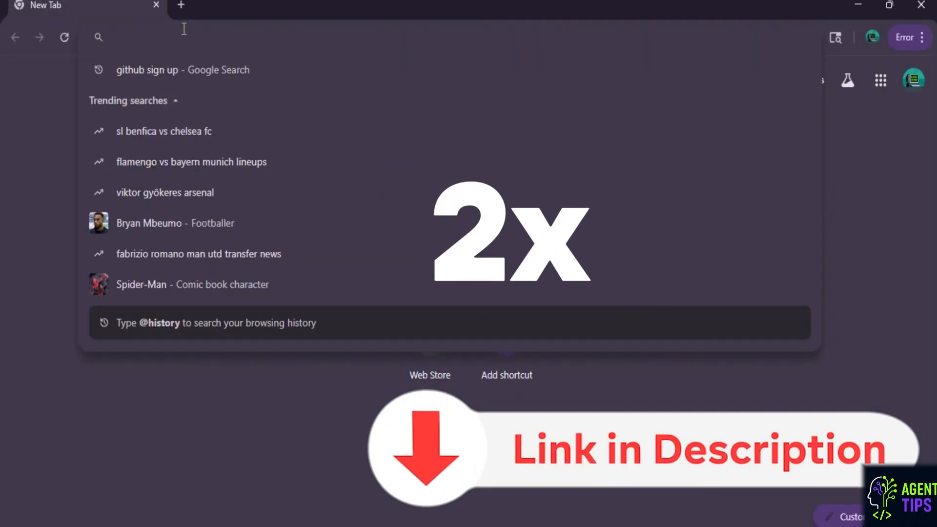
text(warp)
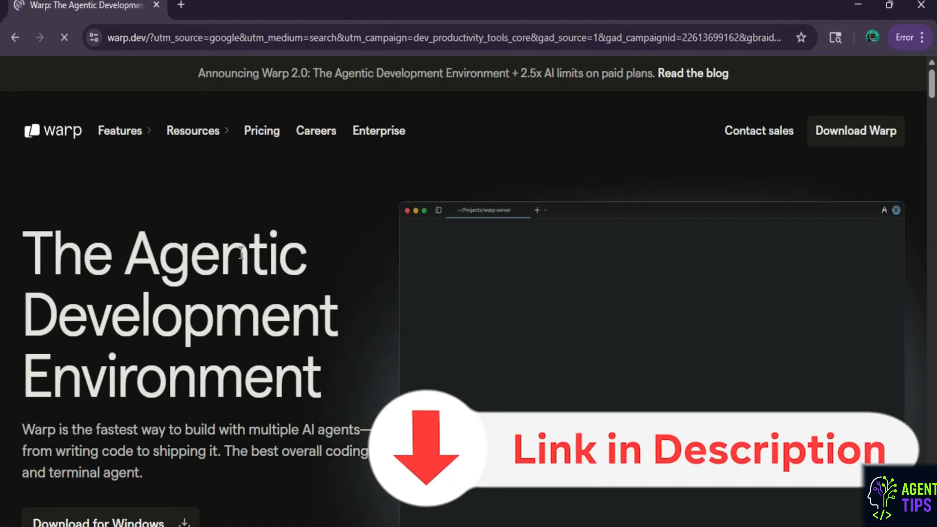
Step: Download the Warp Windows installer, WarpSetup.exe, from the warp.dev page
scroll(down, 3)
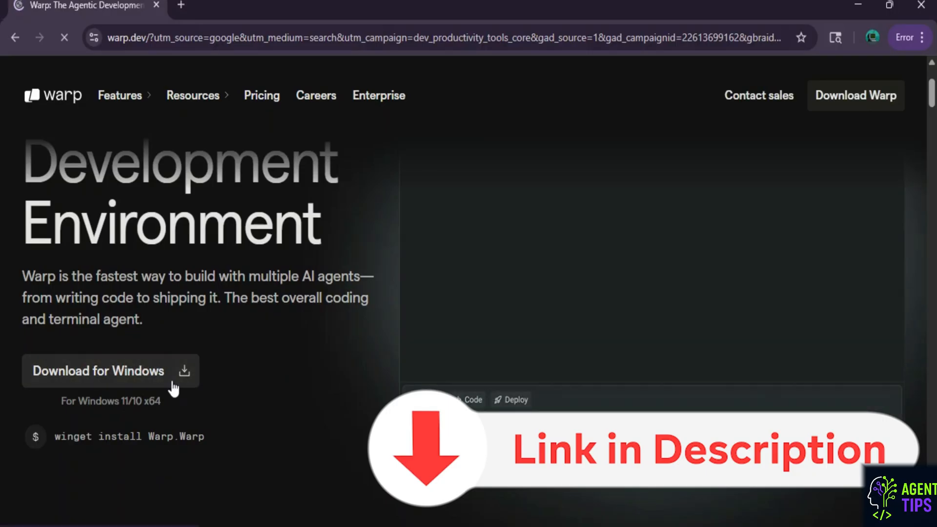
click(99, 371)
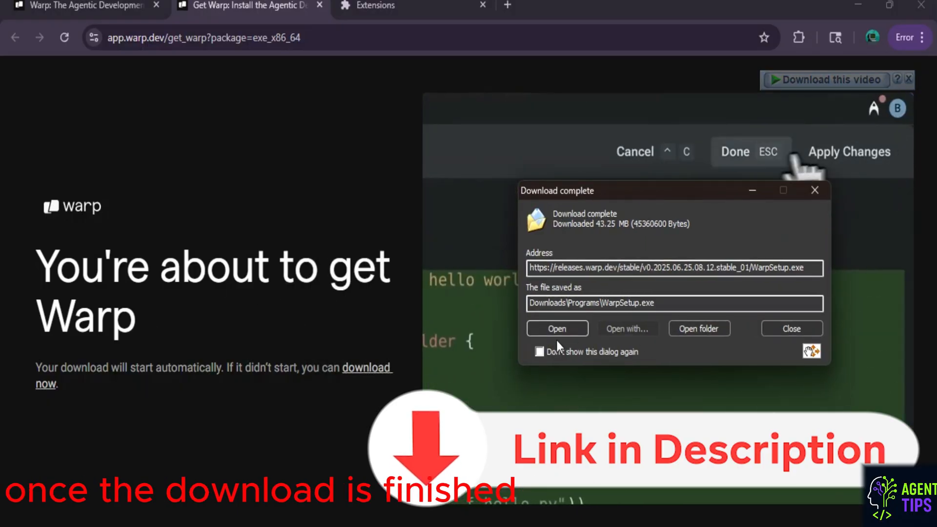
Step: Run WarpSetup.exe, install for the current user only, and browse to drive D
click(556, 328)
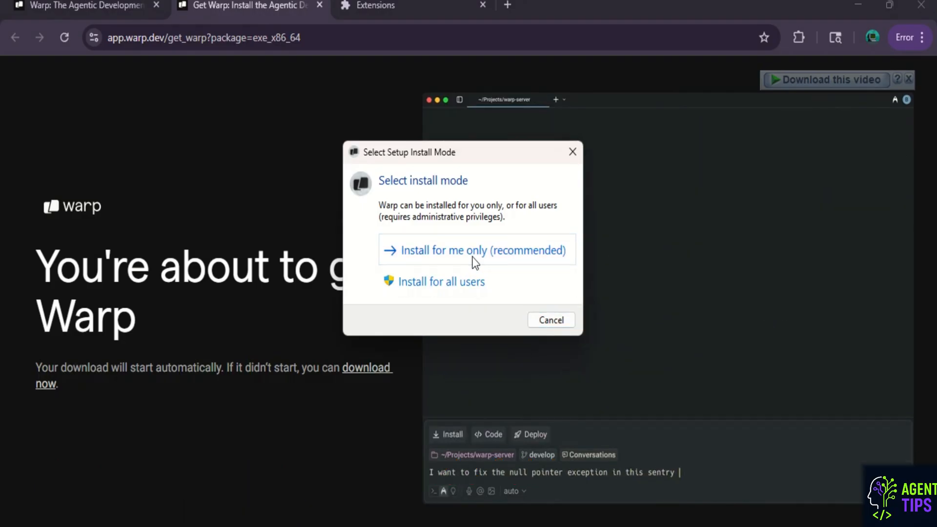
click(475, 250)
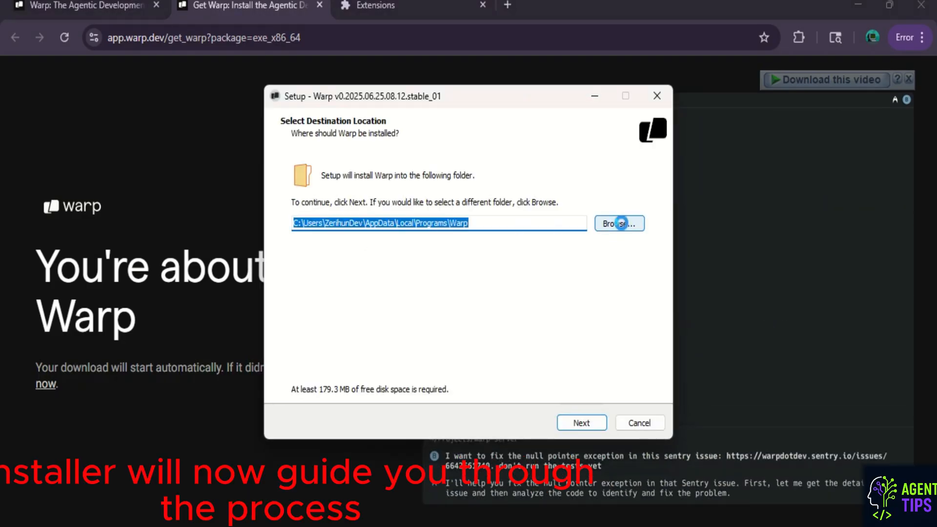
click(619, 223)
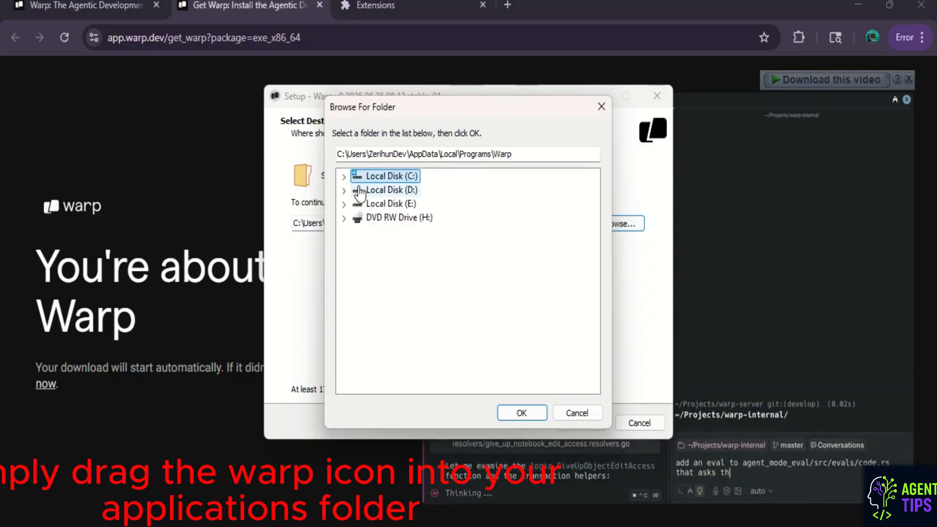
click(345, 190)
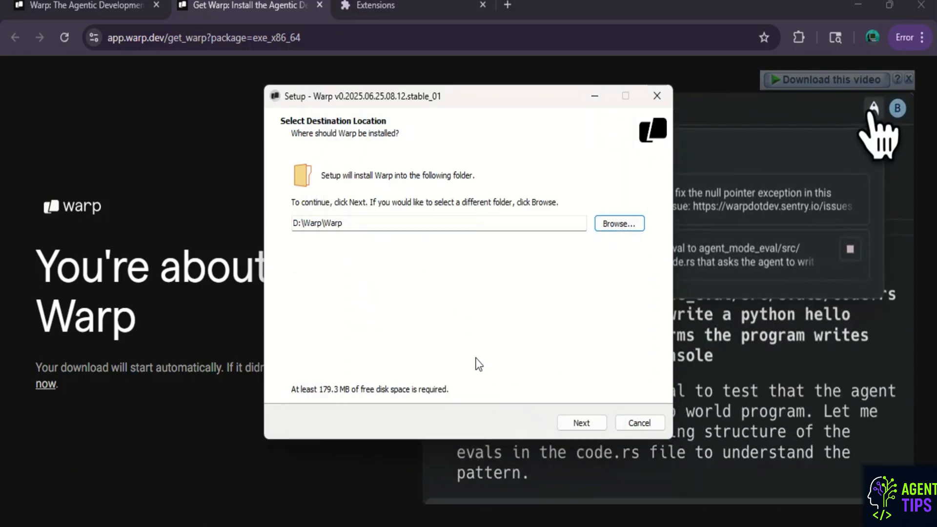
Step: Install Warp to D:\Warp\Warp with the desktop shortcut and launch it
click(581, 422)
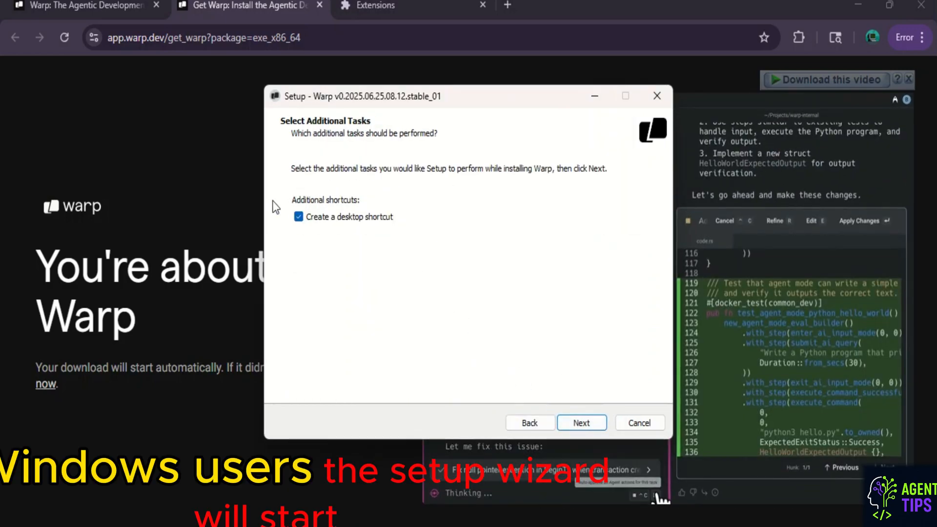
click(580, 423)
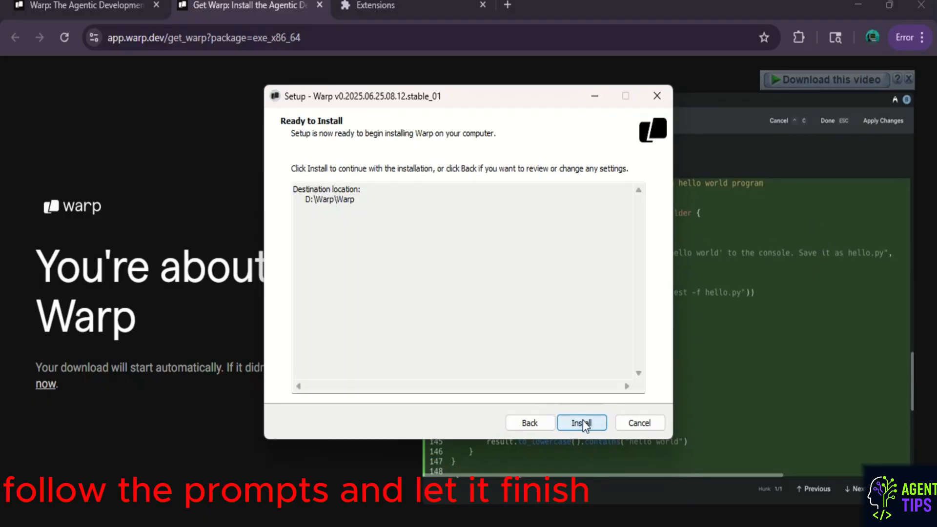
click(581, 422)
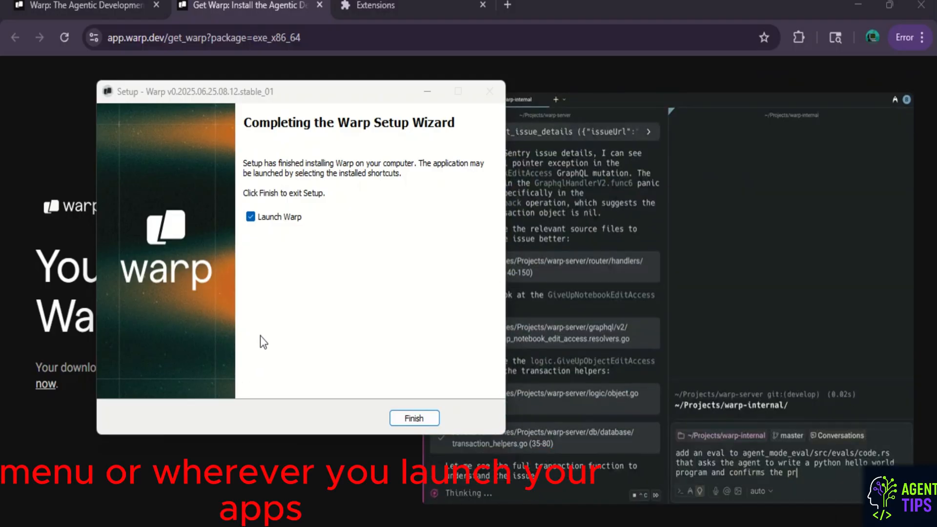
click(413, 418)
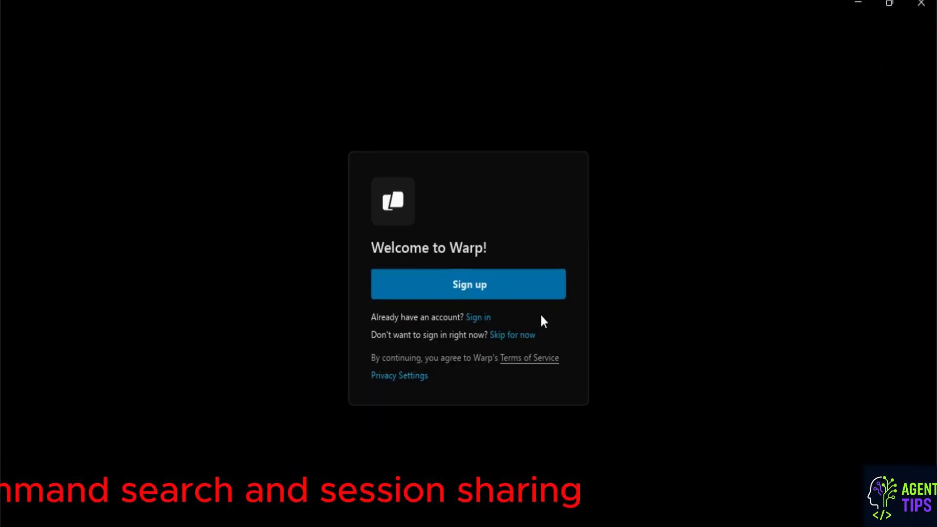
Step: Create a Warp account via Continue with Google, choosing the Google account
click(469, 284)
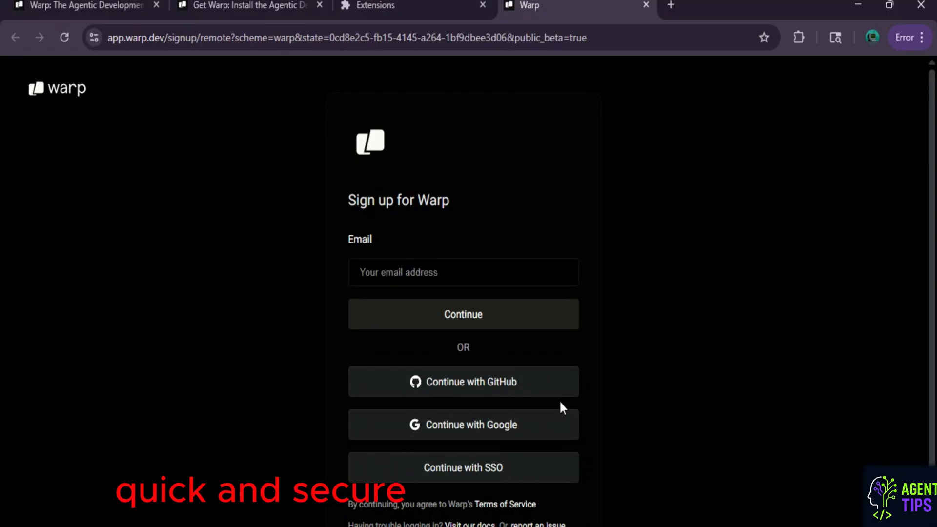
click(462, 381)
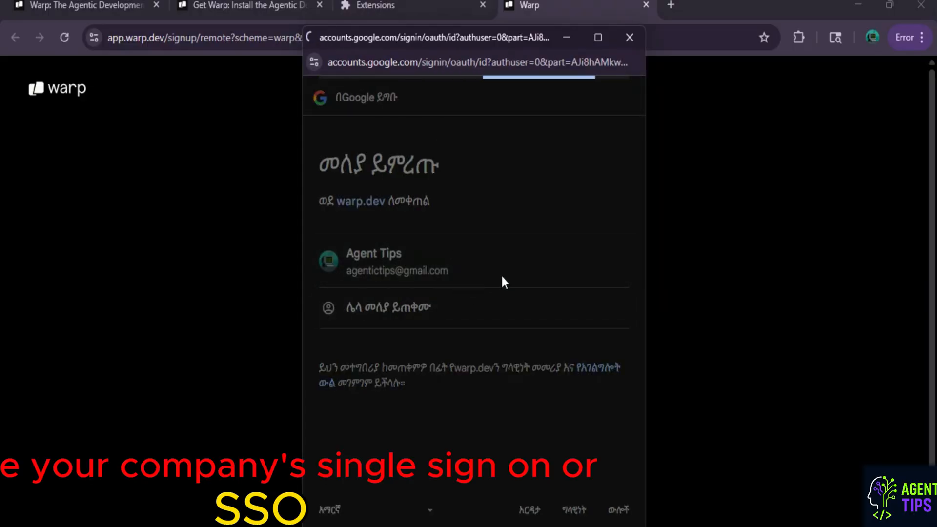
click(394, 261)
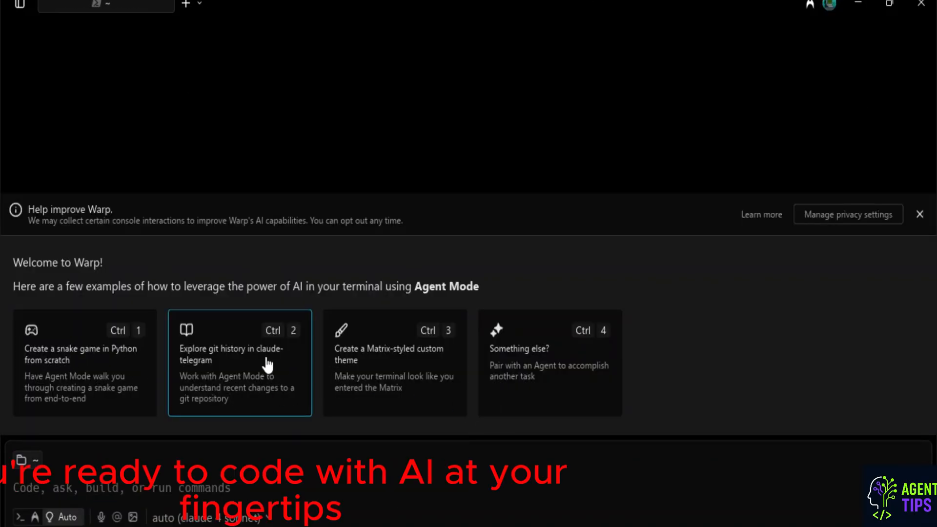
Step: Open the auto (claude 4 sonnet) model selector to list gpt-4o, o3 and gemini options
click(206, 517)
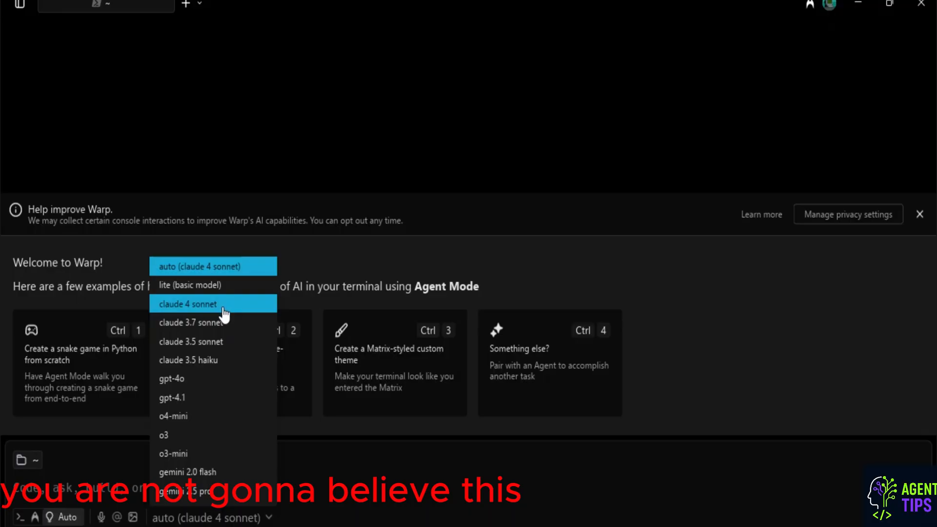
mouse_move(214, 342)
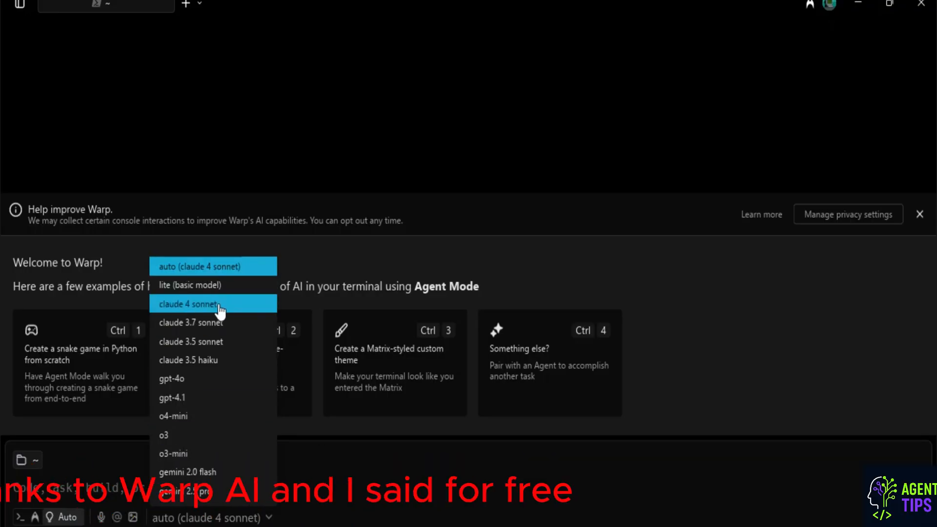
mouse_move(213, 267)
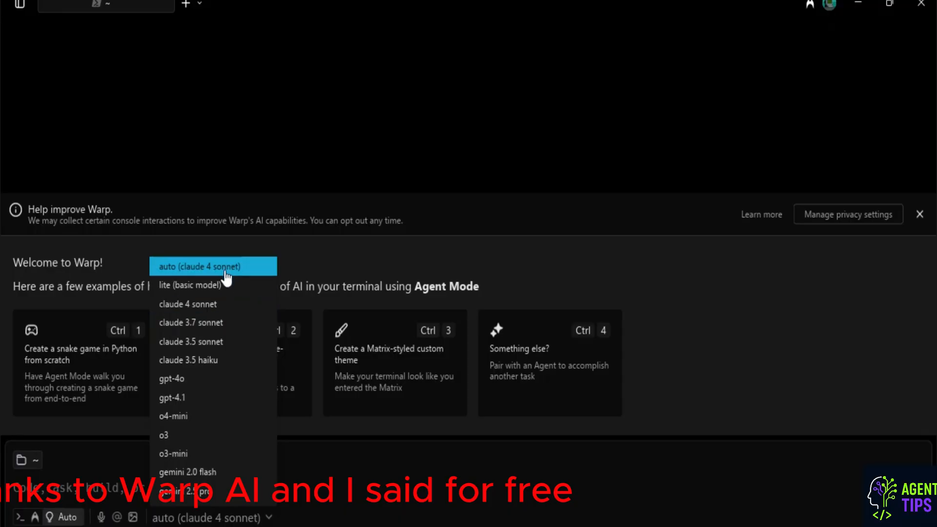
mouse_move(200, 435)
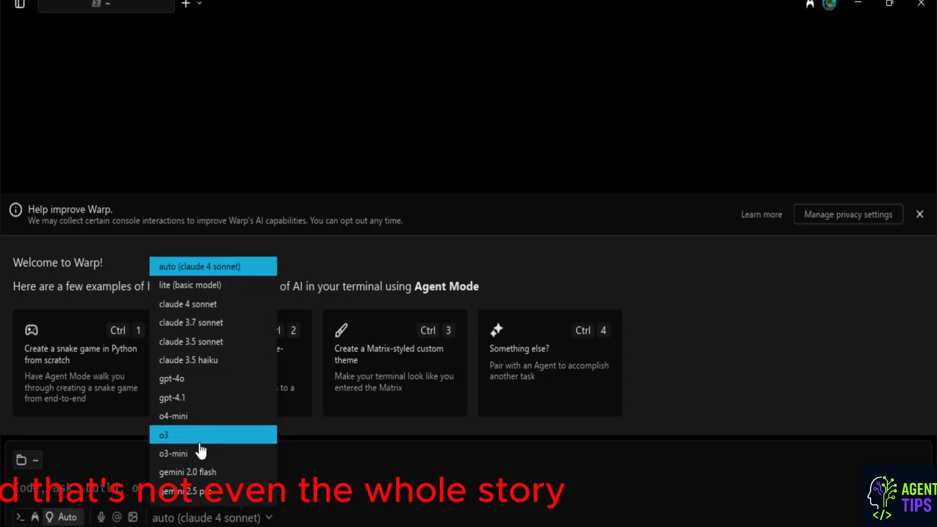
mouse_move(191, 323)
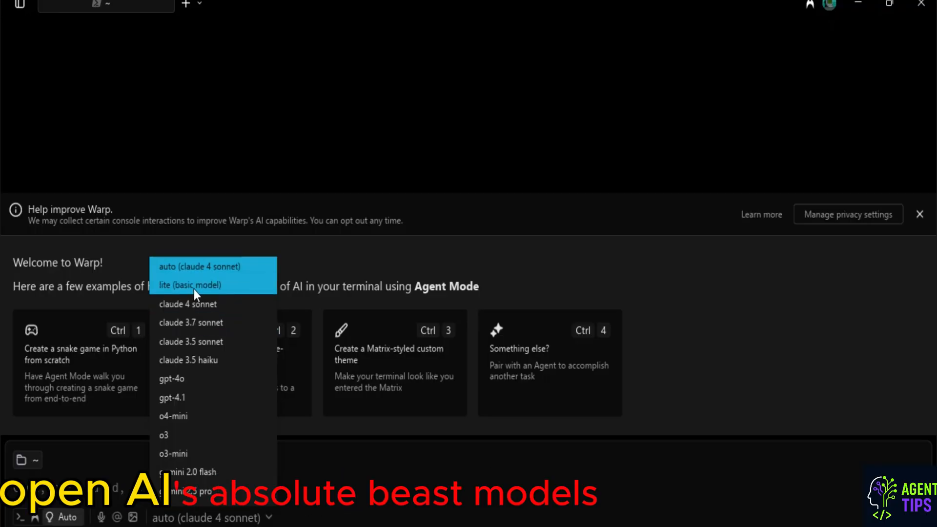
mouse_move(213, 303)
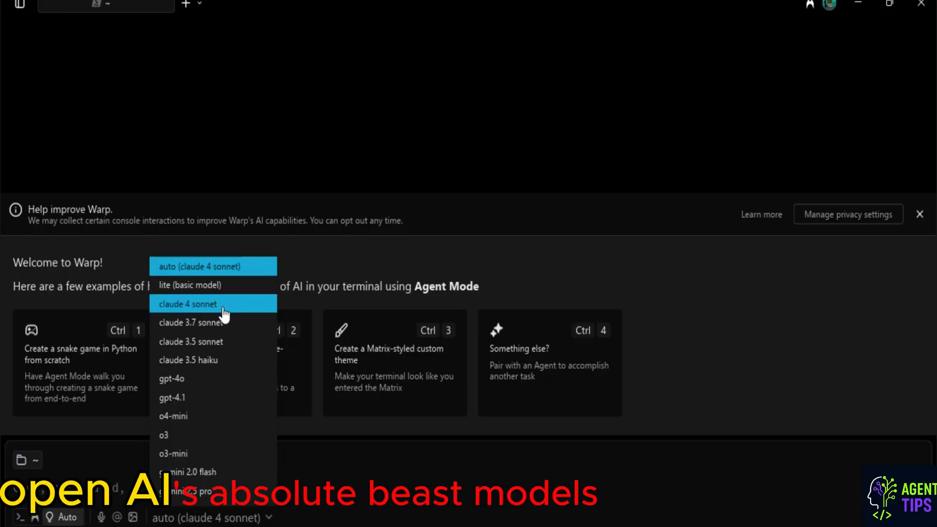
mouse_move(213, 341)
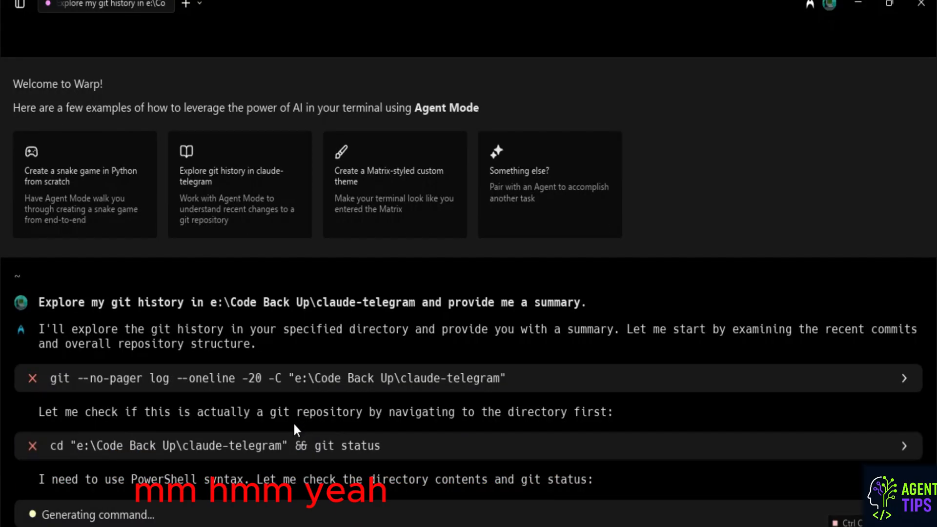
Step: Scroll to the banner and start indexing the claude-telegram codebase
scroll(down, 3)
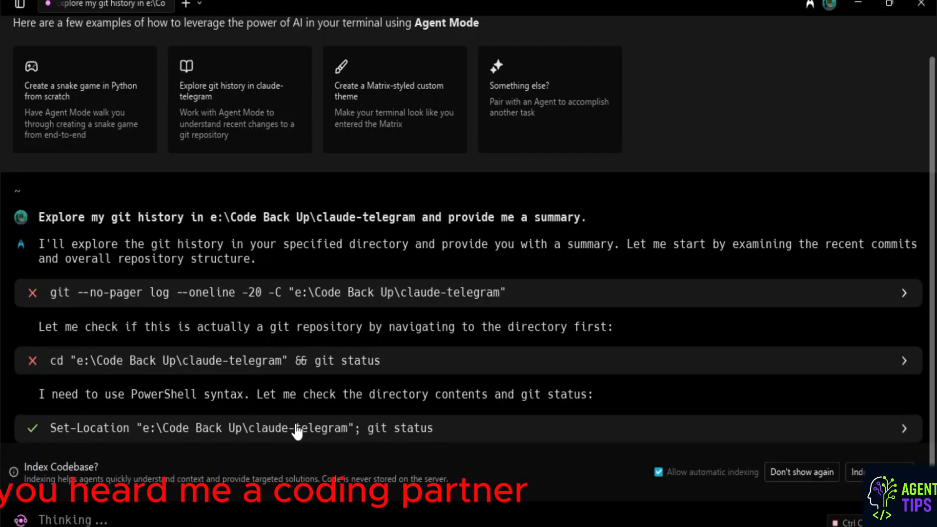
scroll(down, 3)
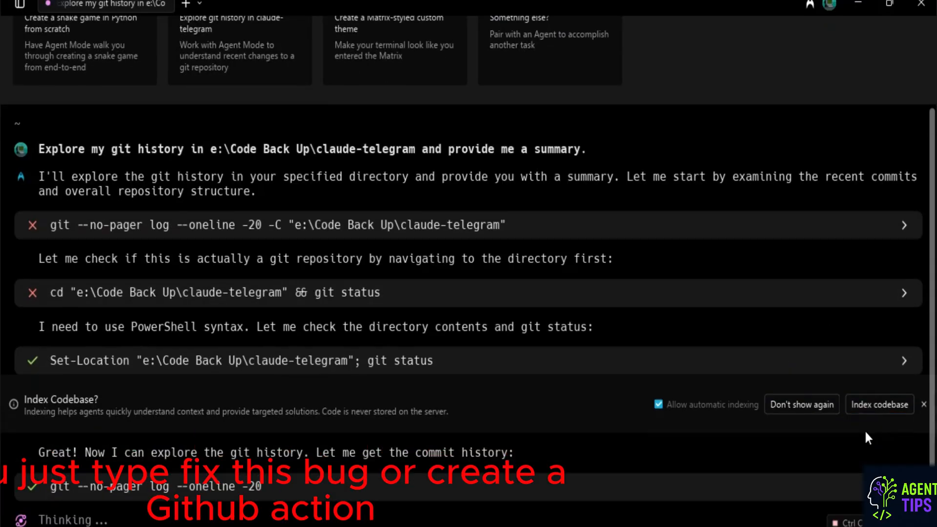
click(879, 404)
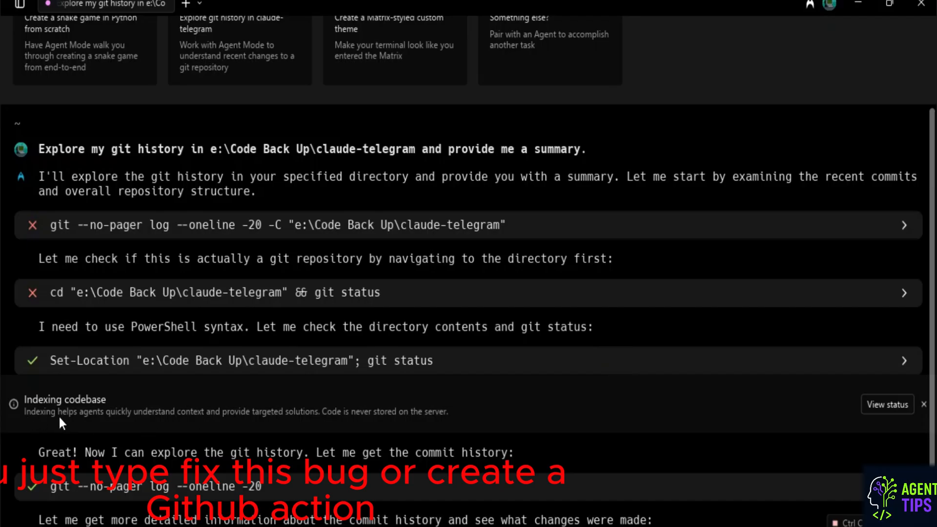
Step: Scroll through the agent's summary of claude-telegram branches and commit history
scroll(down, 3)
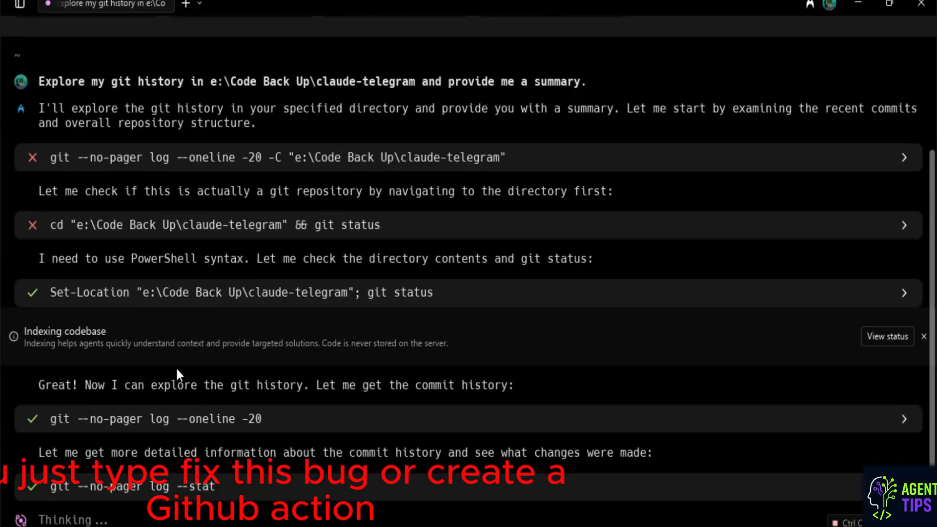
scroll(down, 3)
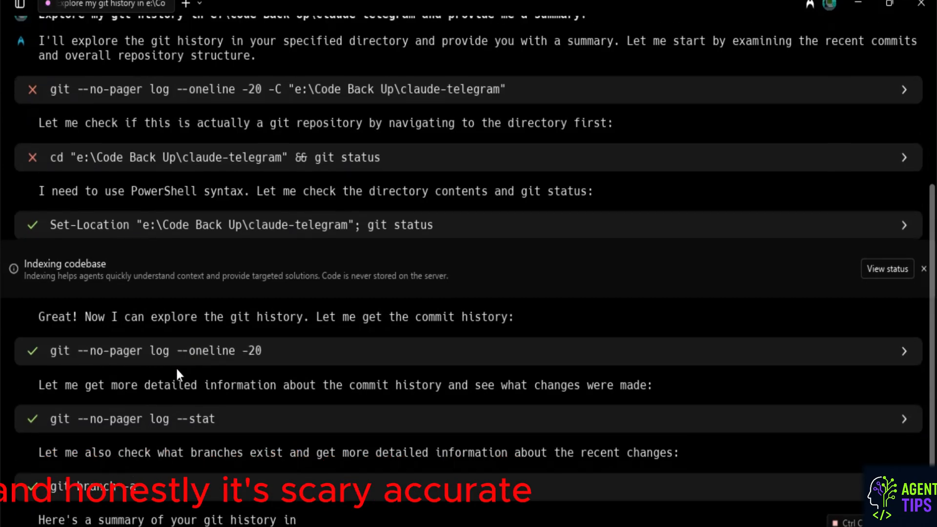
scroll(down, 3)
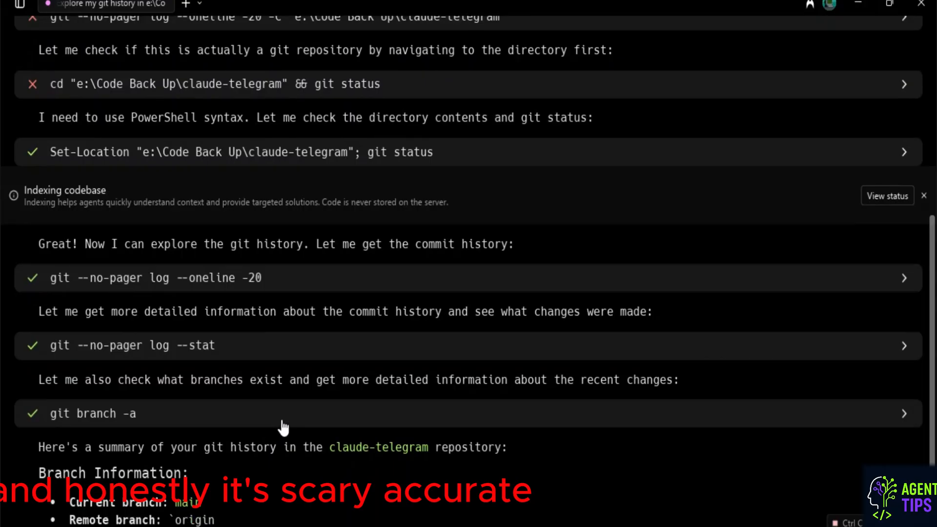
scroll(down, 3)
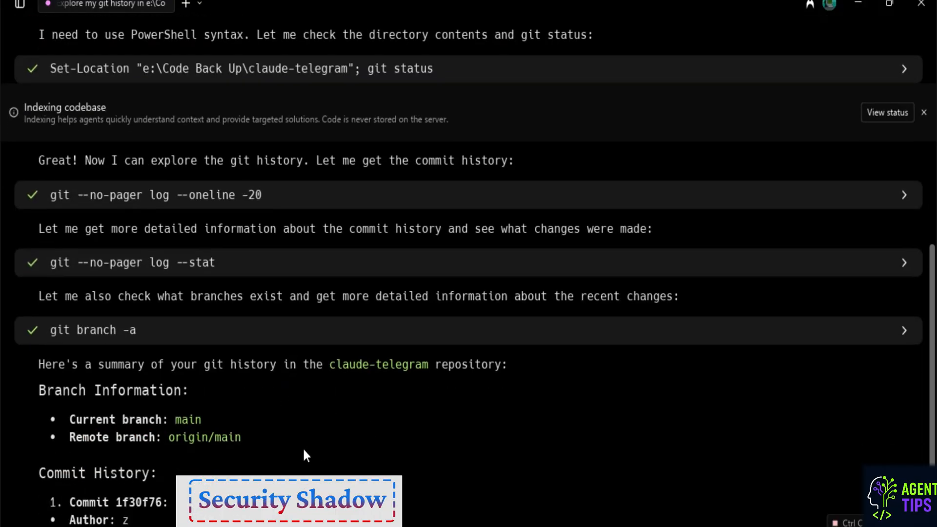
scroll(down, 3)
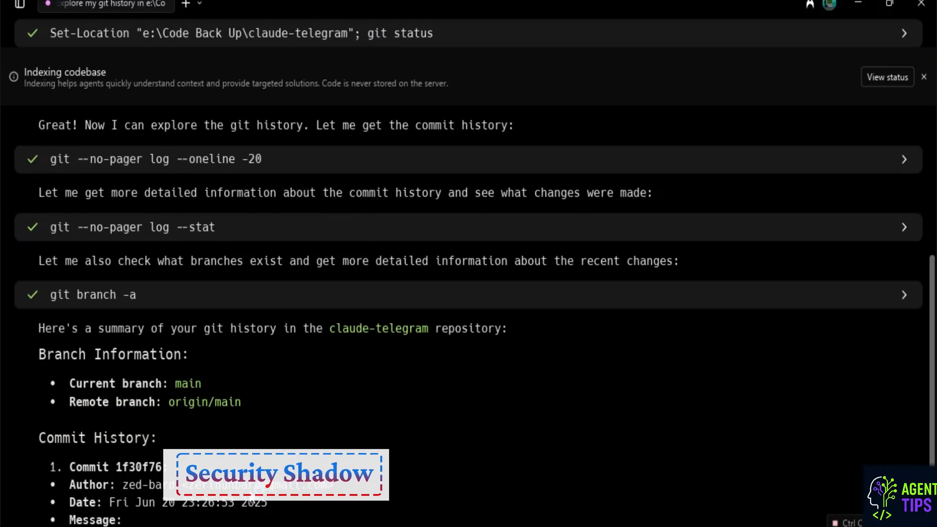
scroll(down, 3)
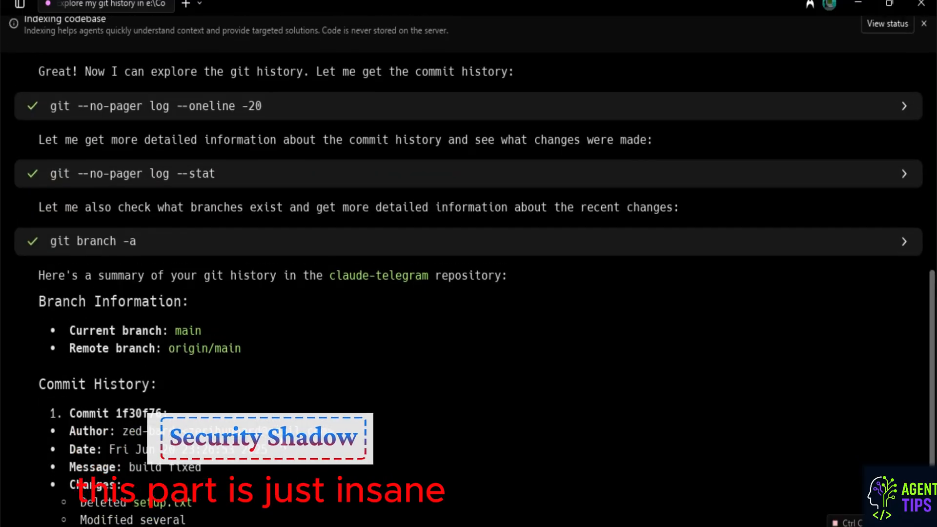
scroll(down, 3)
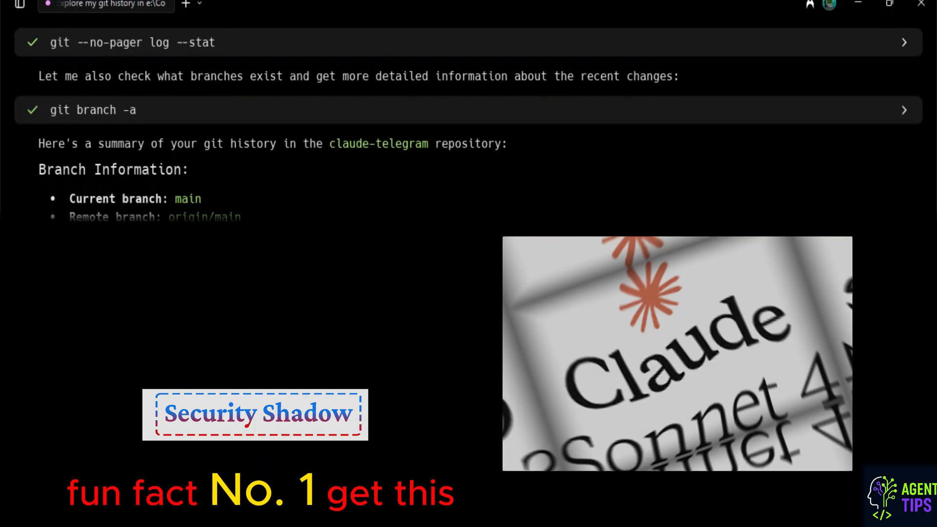
Step: Read the claude-telegram feature summary, then switch to the D:\School\Bakos cmd.exe session
scroll(down, 3)
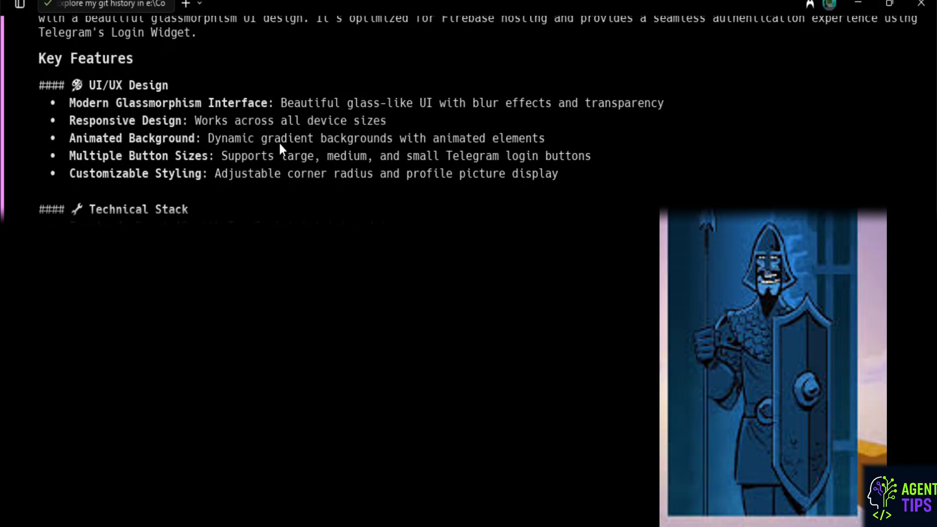
scroll(down, 3)
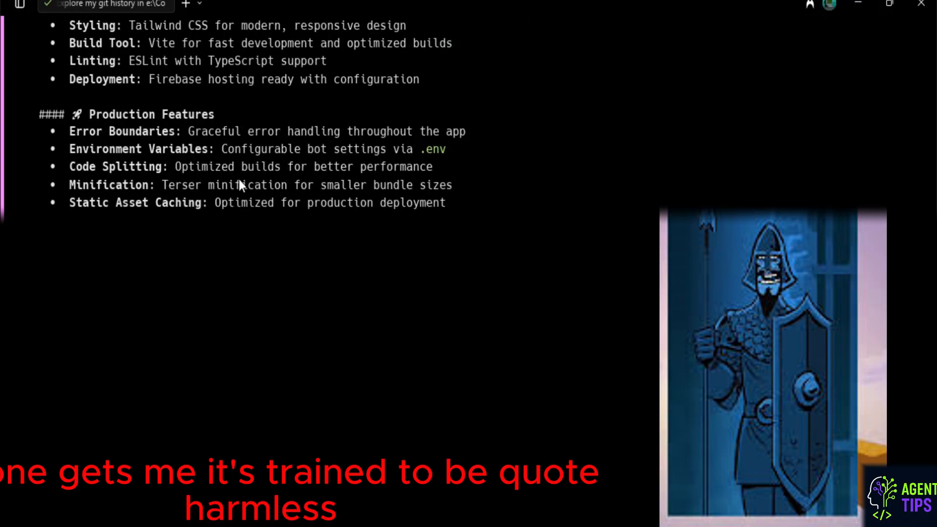
scroll(down, 3)
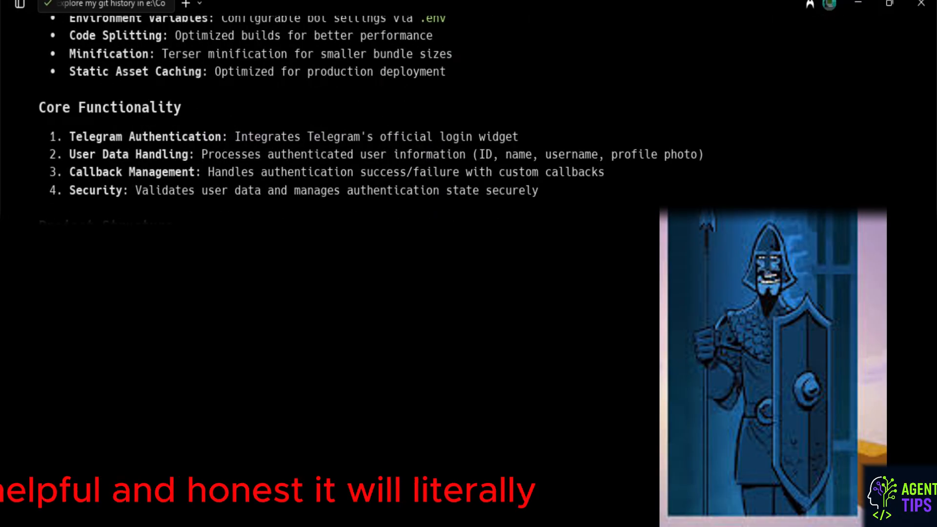
click(104, 5)
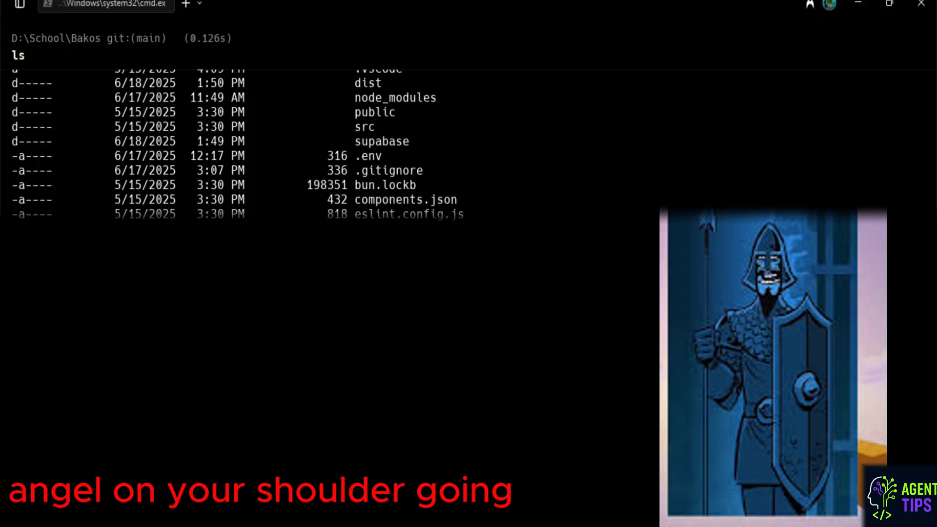
Step: Run npm run dev, apply the eval test changes, and open a claude-telegram agent tab
text(npm run dev)
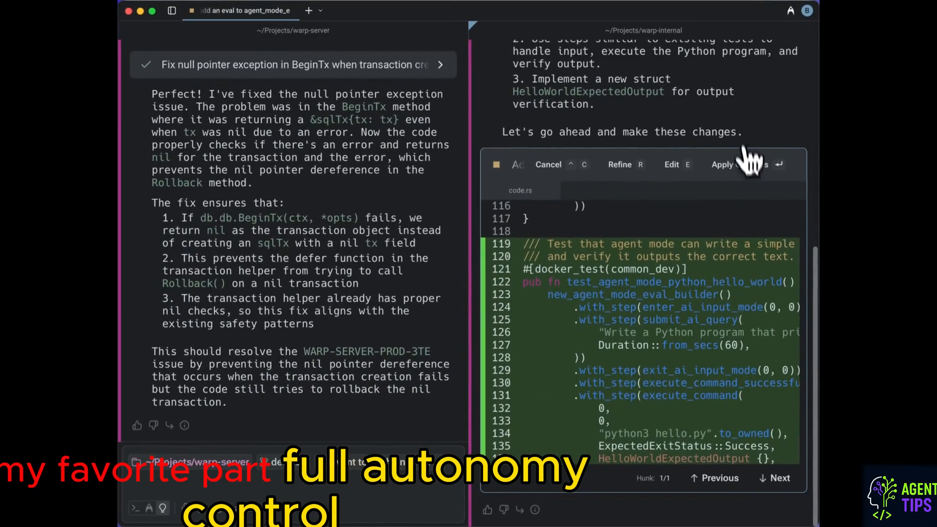
click(722, 165)
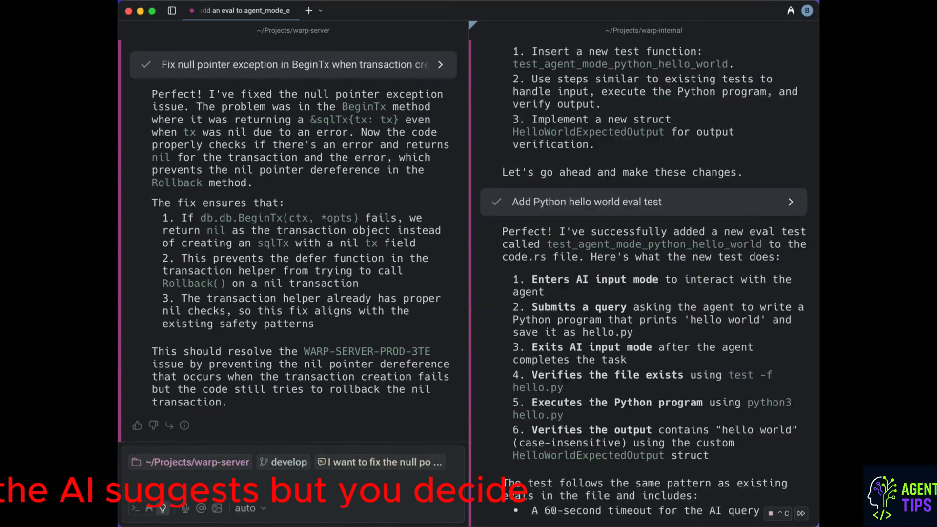
click(248, 29)
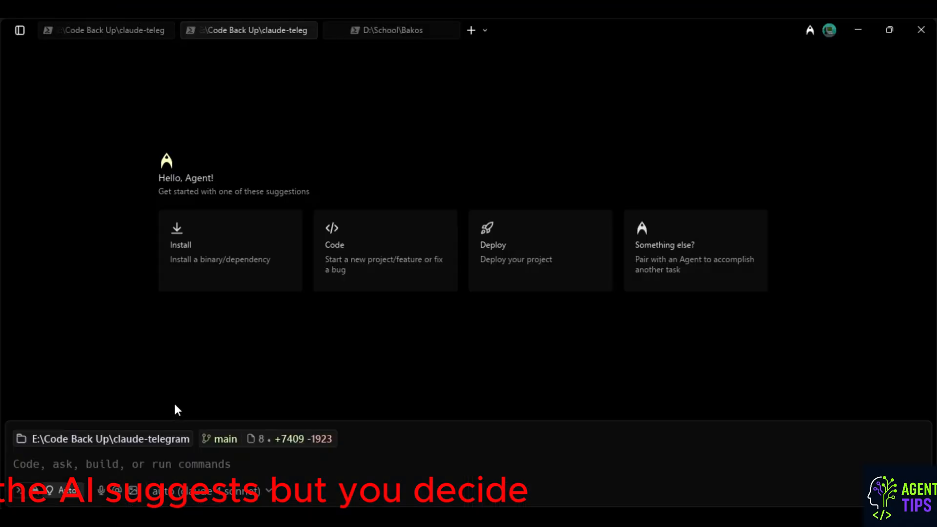
Step: Check the path, create a RestAPI folder under E:\Code Back Up, and enter it
text(Pwd)
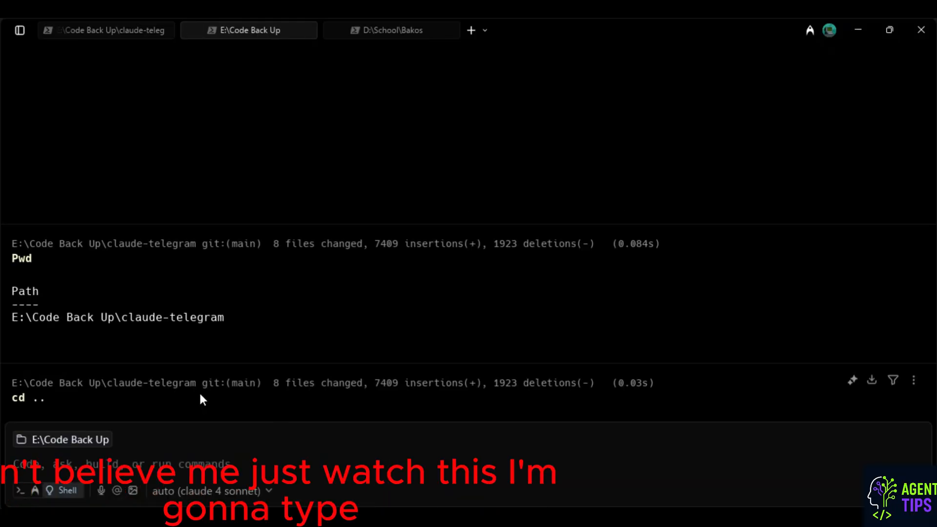
text(mkdir telegram-auth-backend)
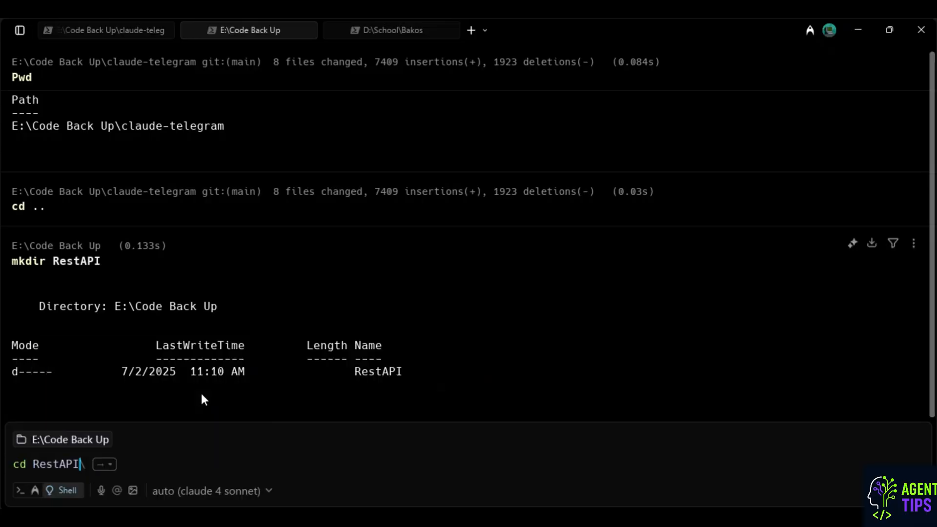
key(Enter)
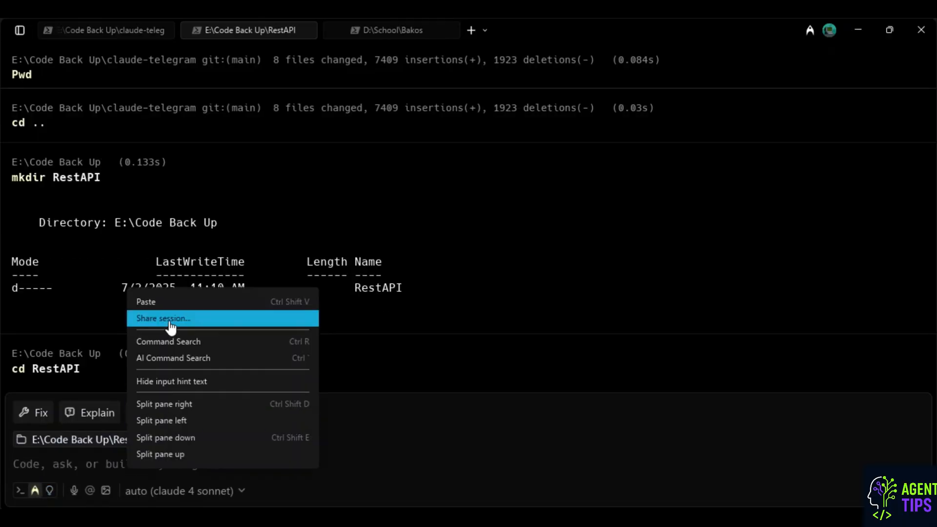
Step: Prompt 'Generate a REST API in Node.js with Express and a /health endpoint' and apply the package.json
text(Generate a REST API in Node.js with Express and a /health endpoint)
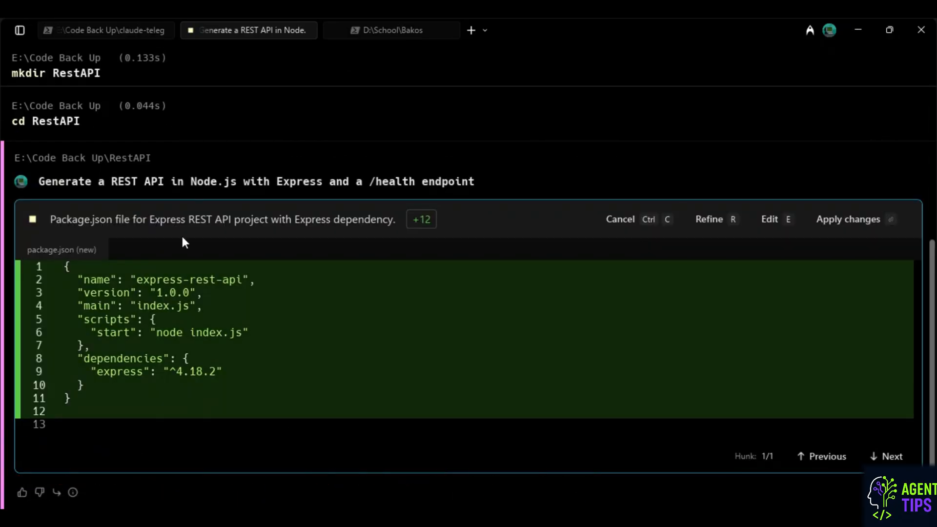
click(848, 219)
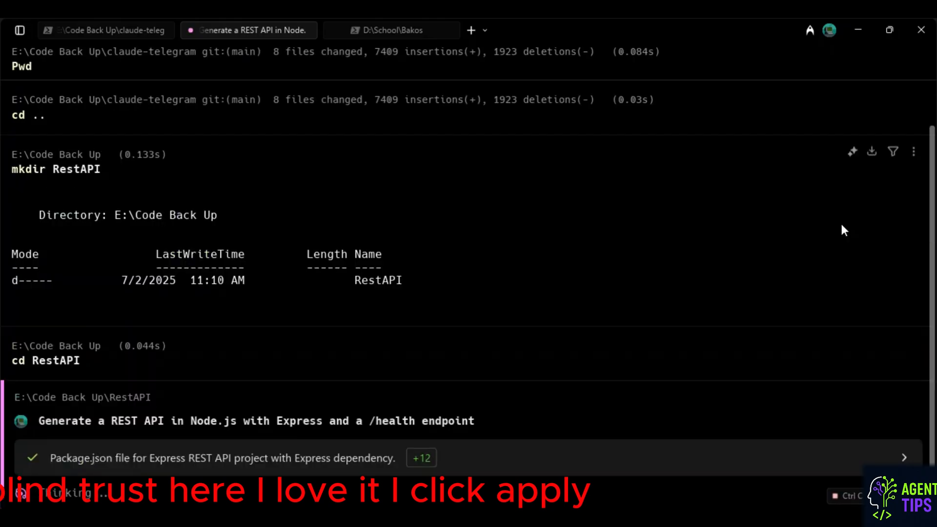